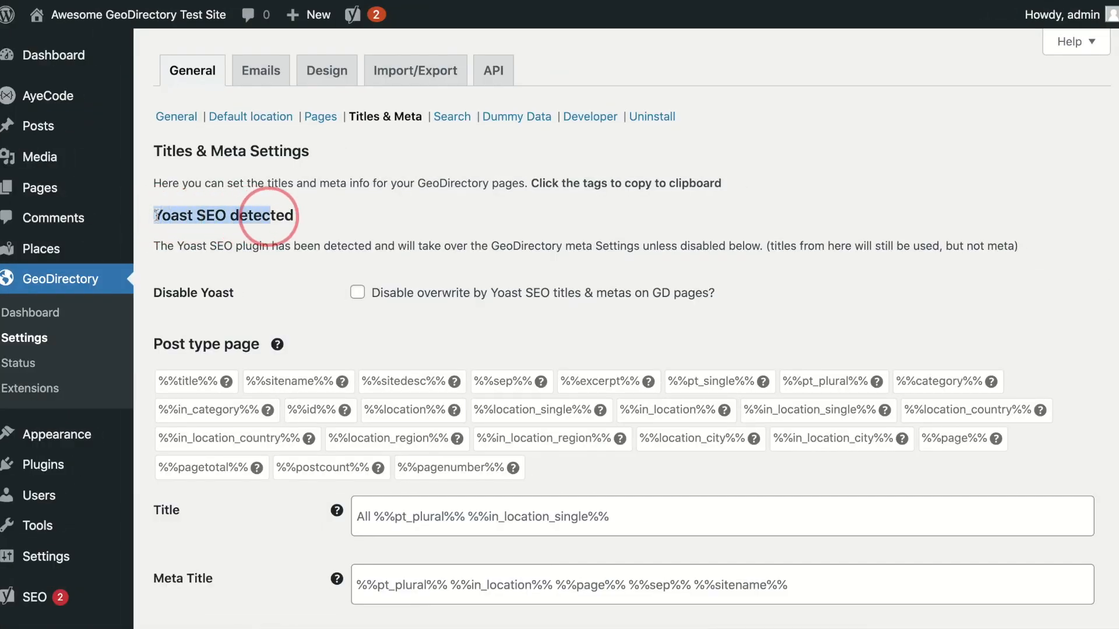
mouse_move(373, 297)
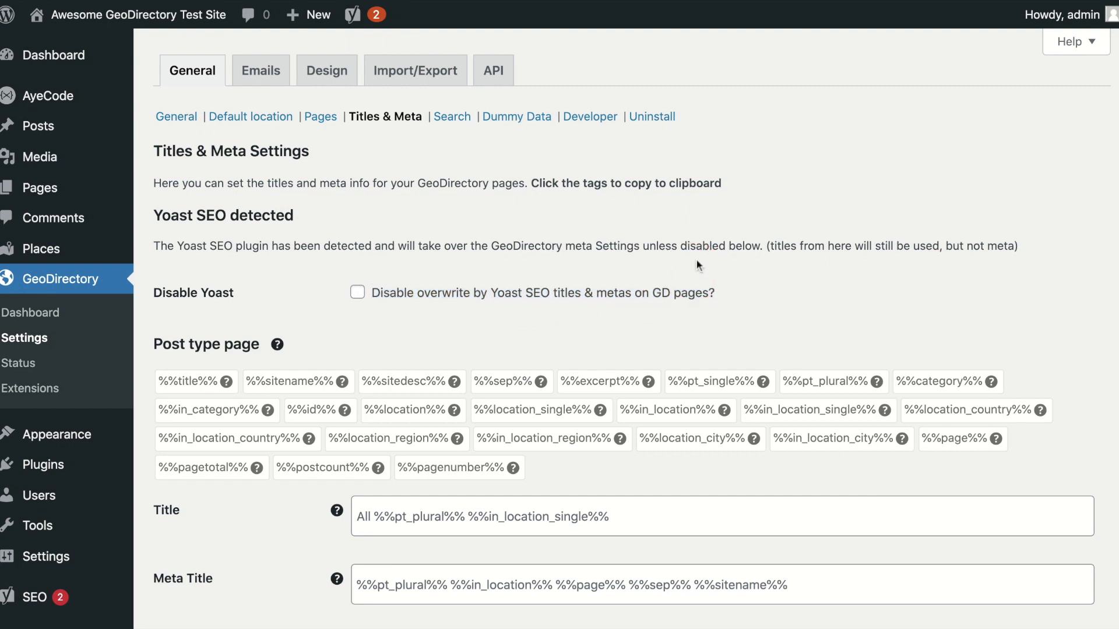
mouse_move(982, 6)
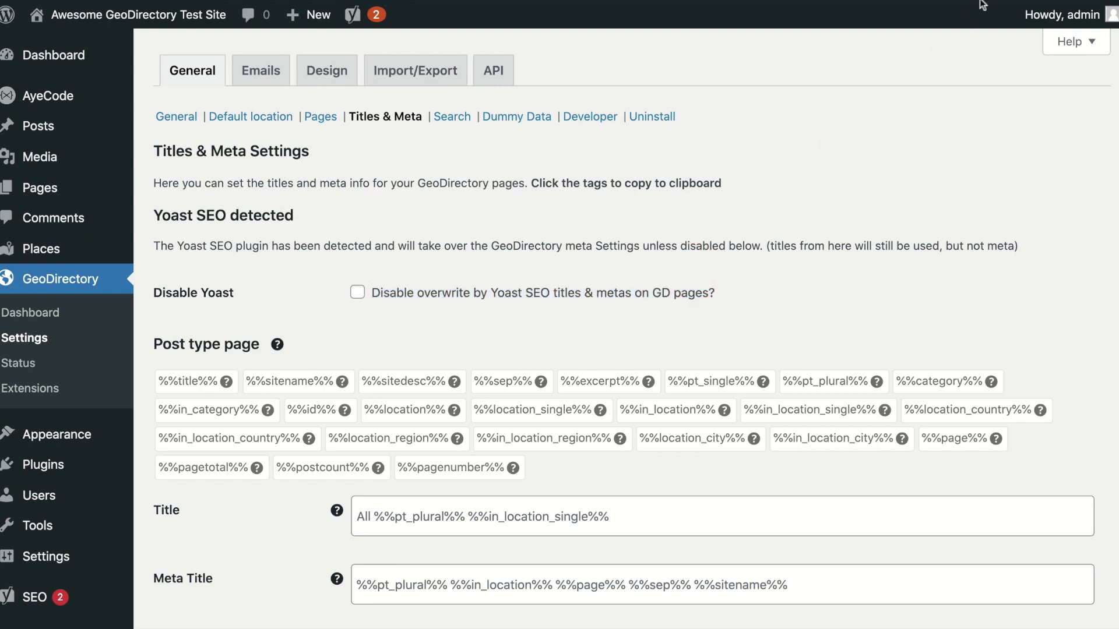
Remove the page number tag, then view the Philadelphia places archive and select its All Places heading.
scroll("down", 3)
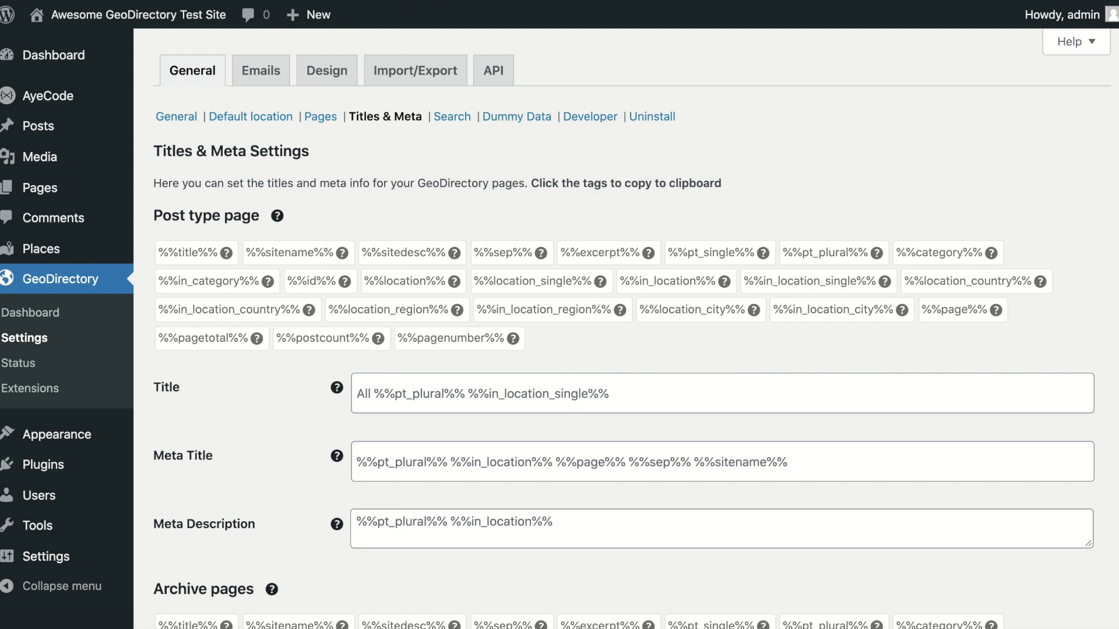
mouse_move(276, 216)
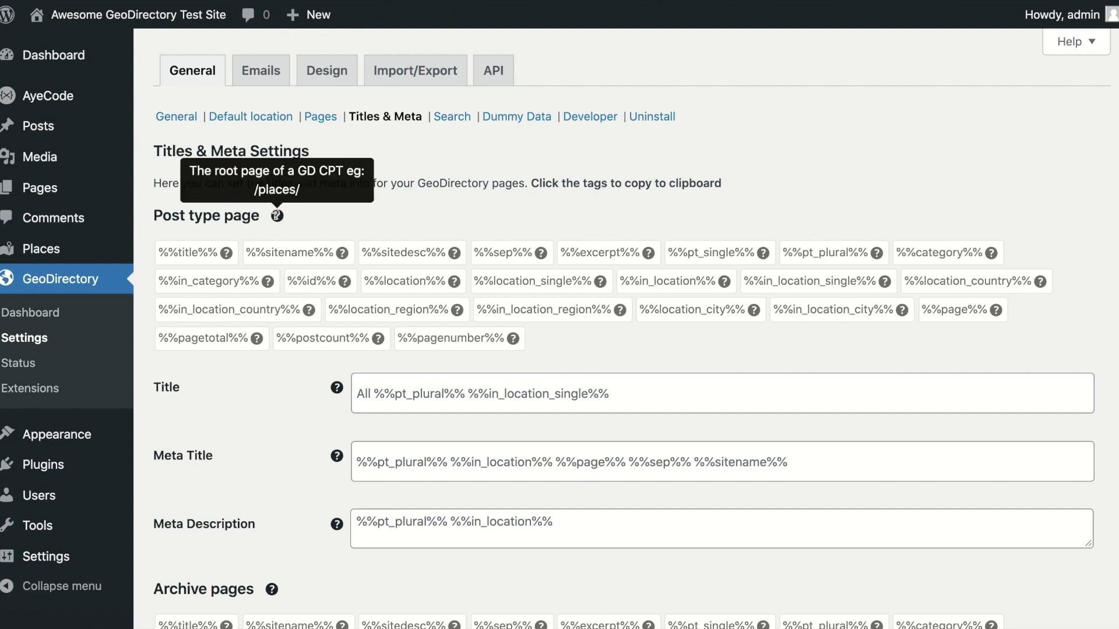
mouse_move(343, 253)
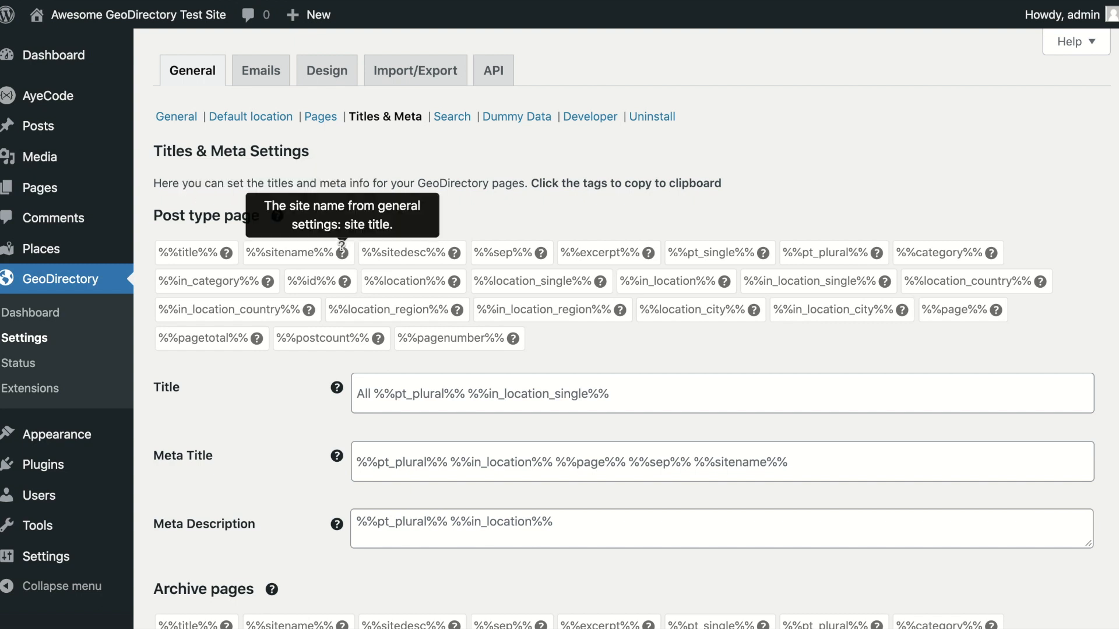
mouse_move(336, 387)
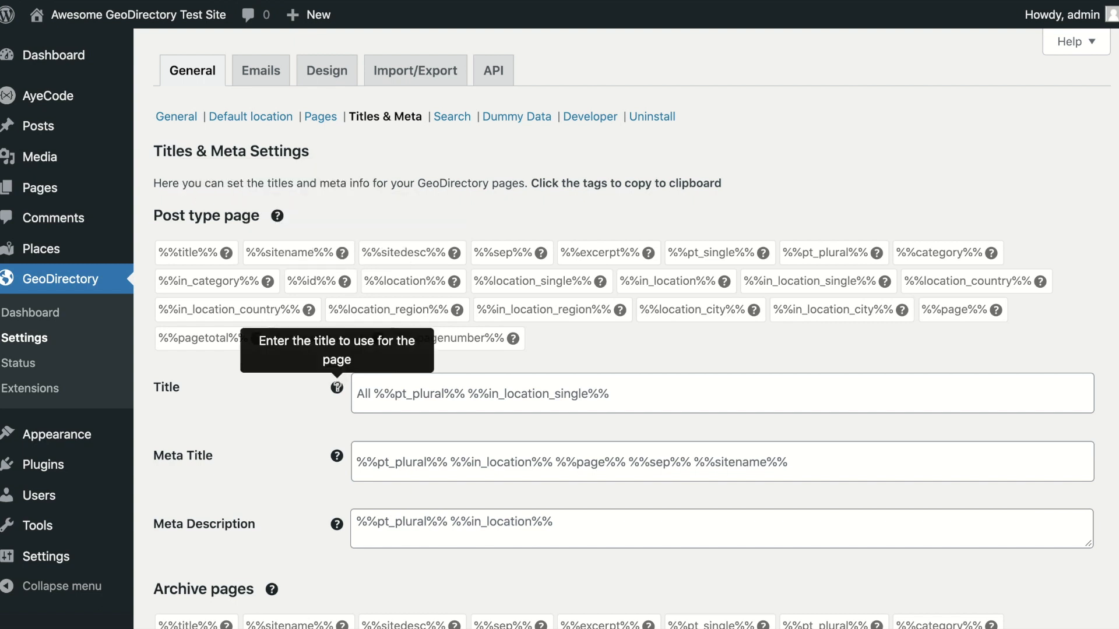
mouse_move(338, 479)
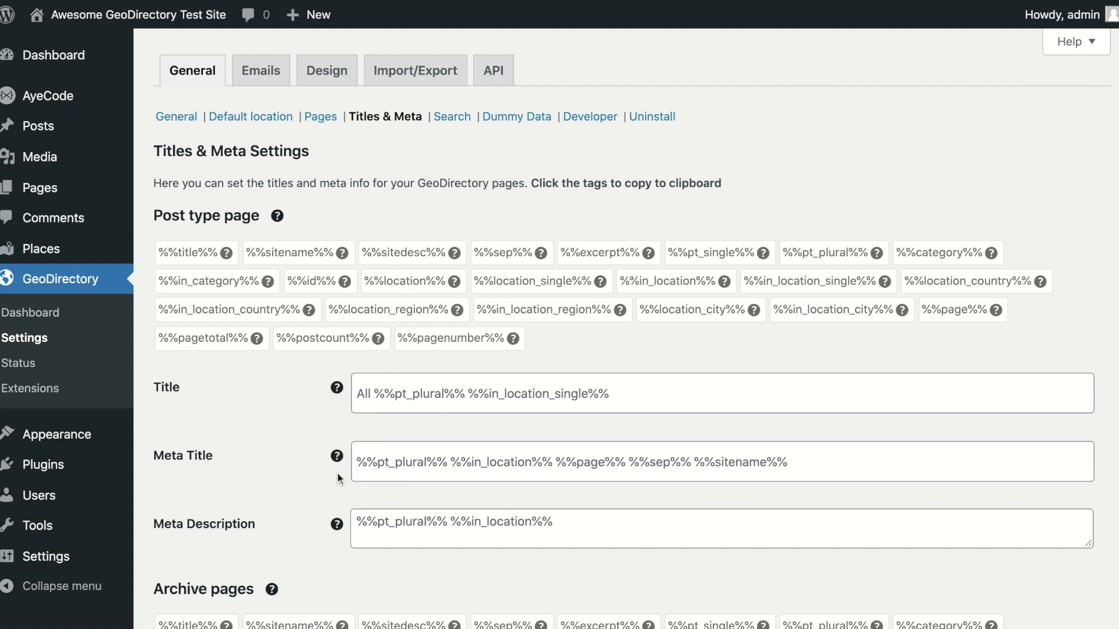
mouse_move(191, 253)
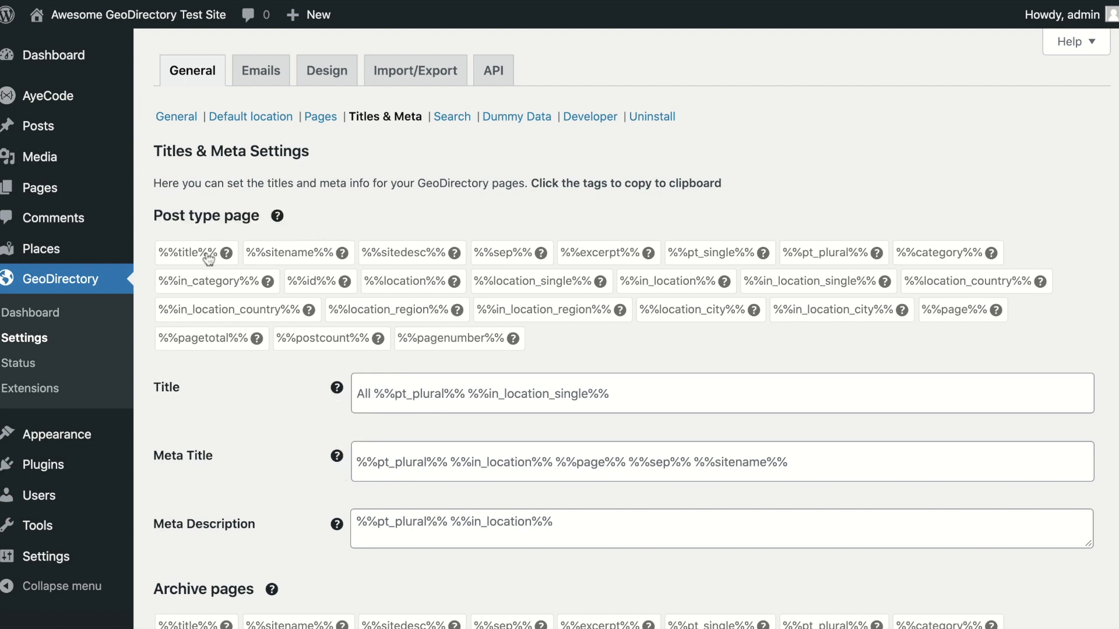
mouse_move(287, 261)
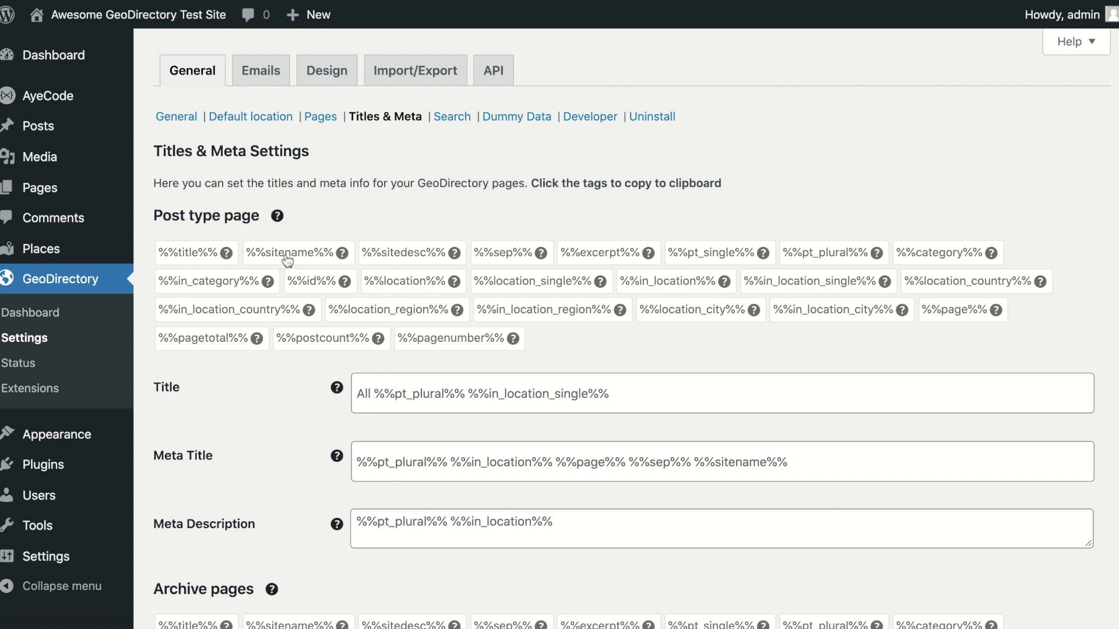
mouse_move(453, 310)
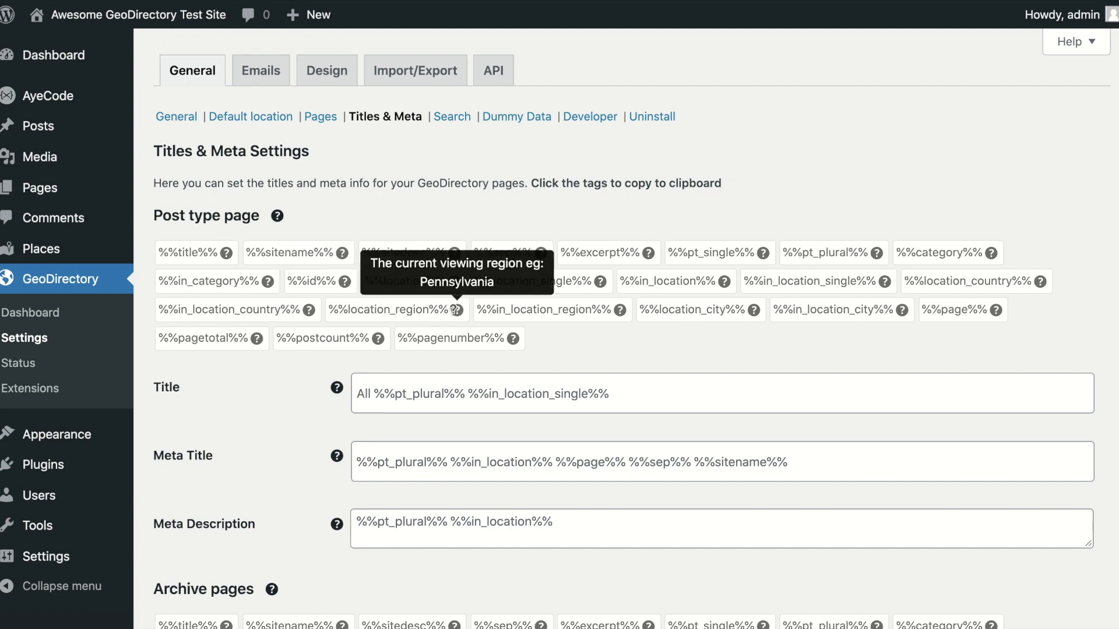
mouse_move(449, 342)
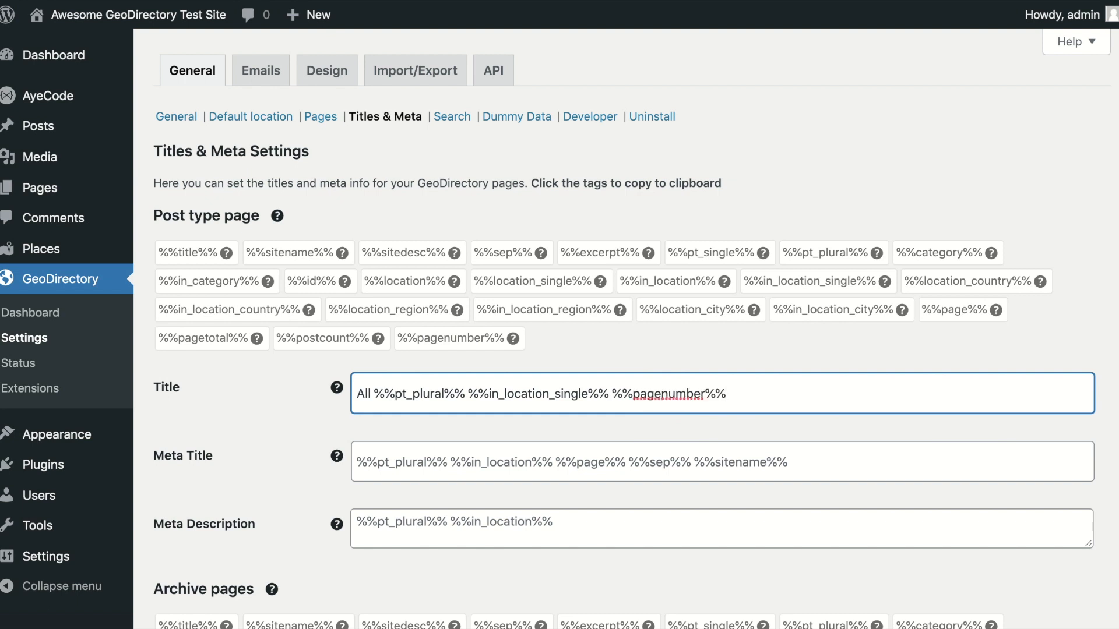
key("Backspace")
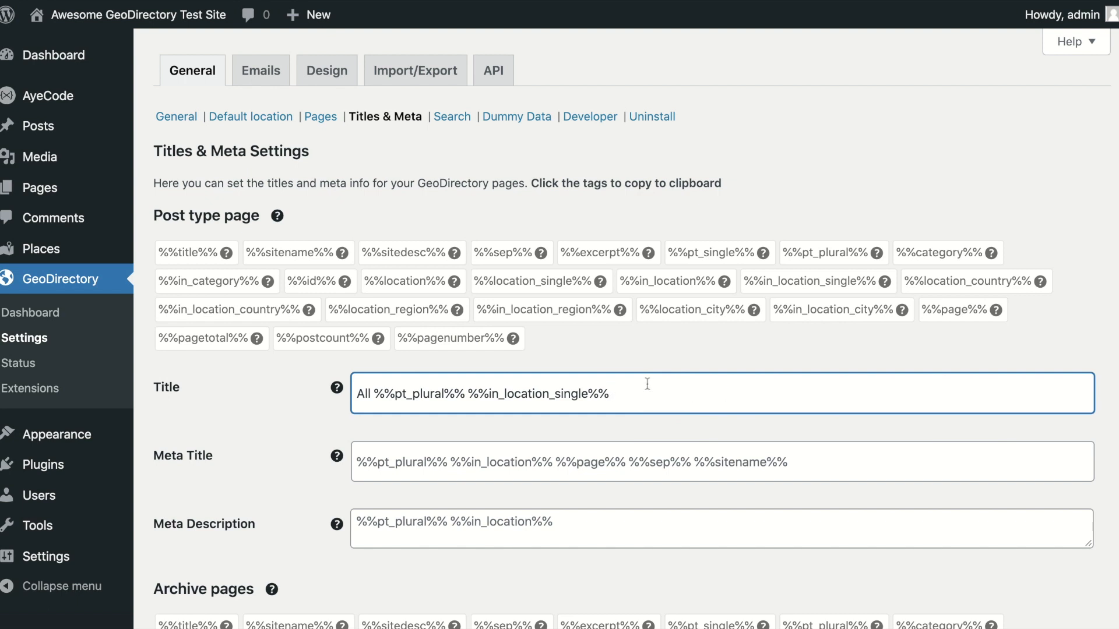
left_click(601, 352)
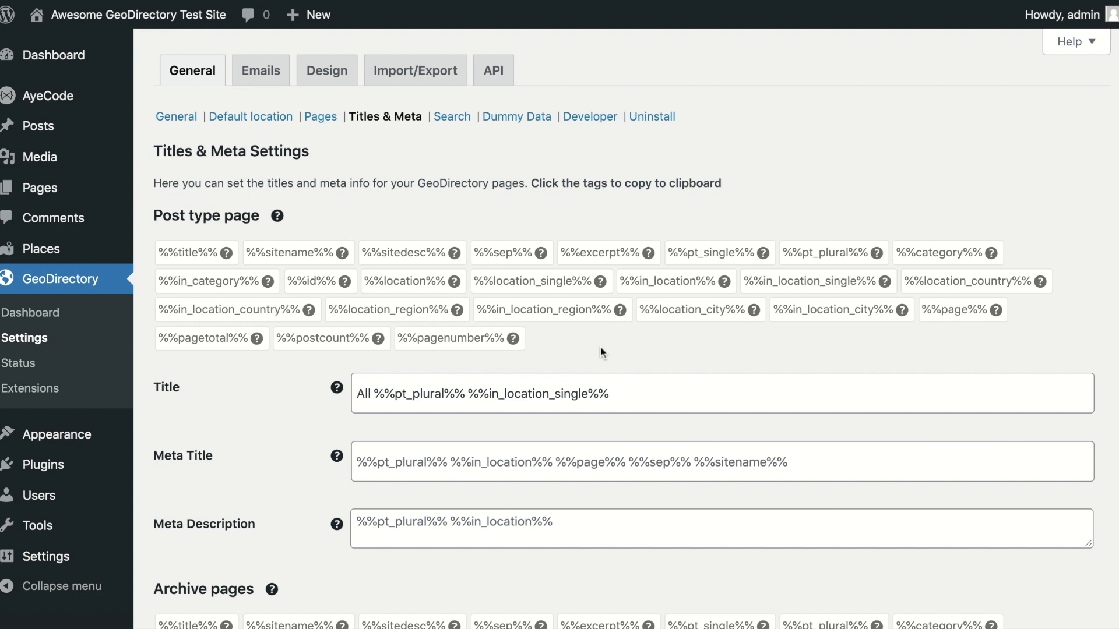
scroll("down", 3)
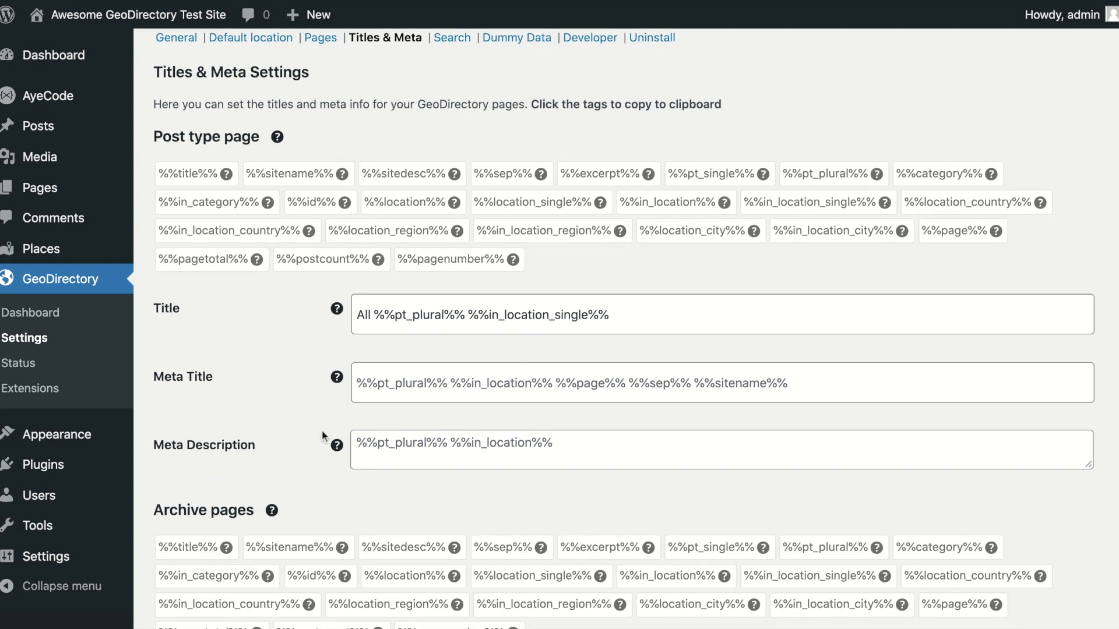
mouse_move(259, 438)
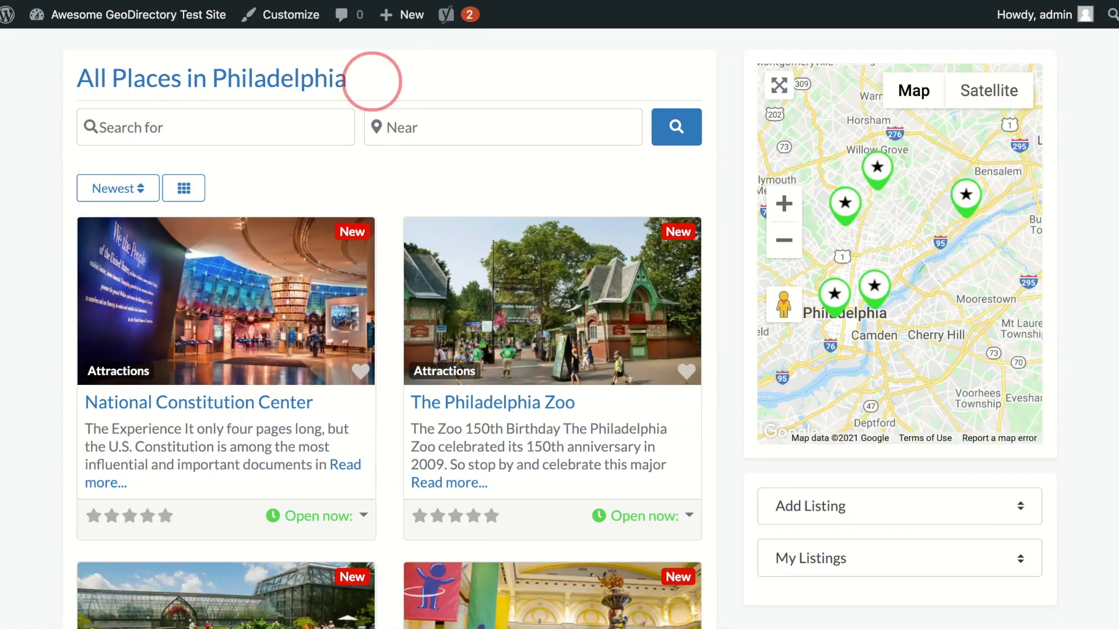
triple_click(208, 78)
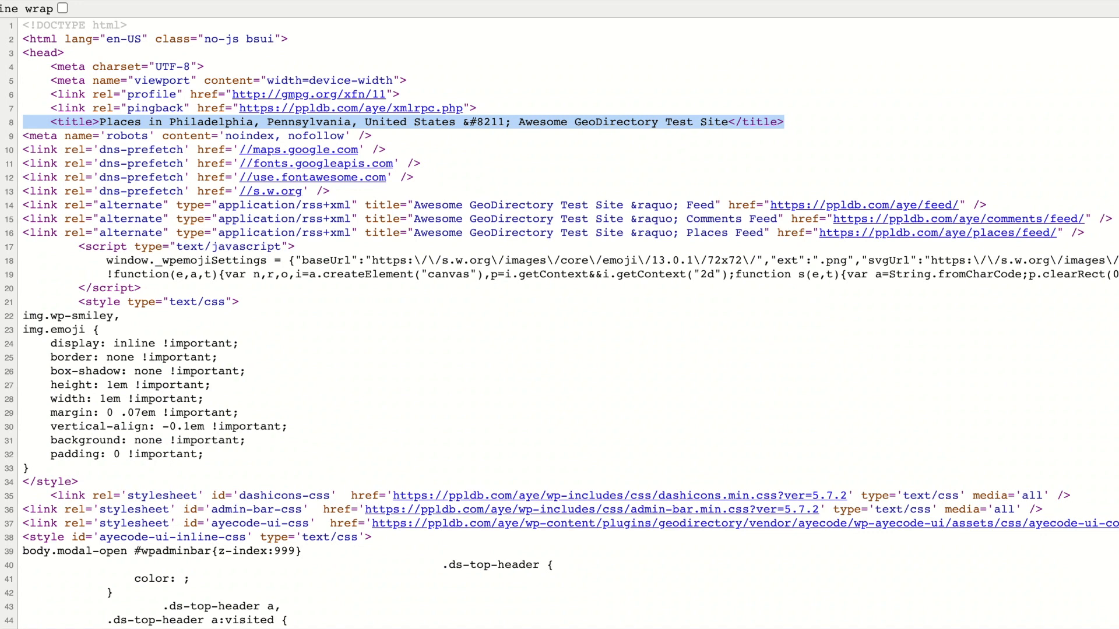
mouse_move(445, 315)
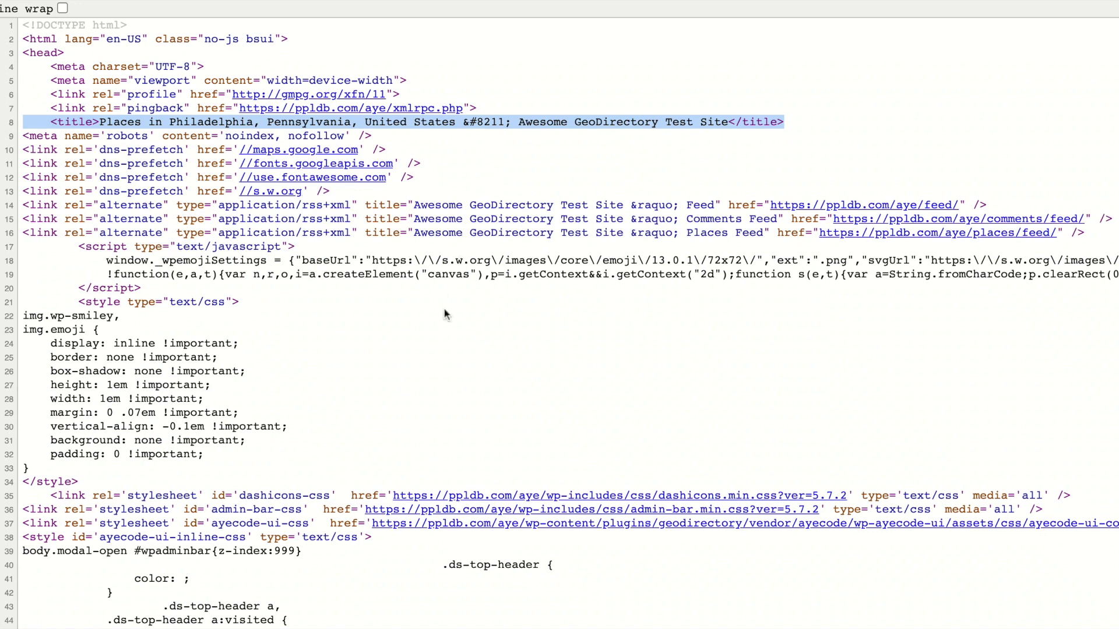
mouse_move(444, 316)
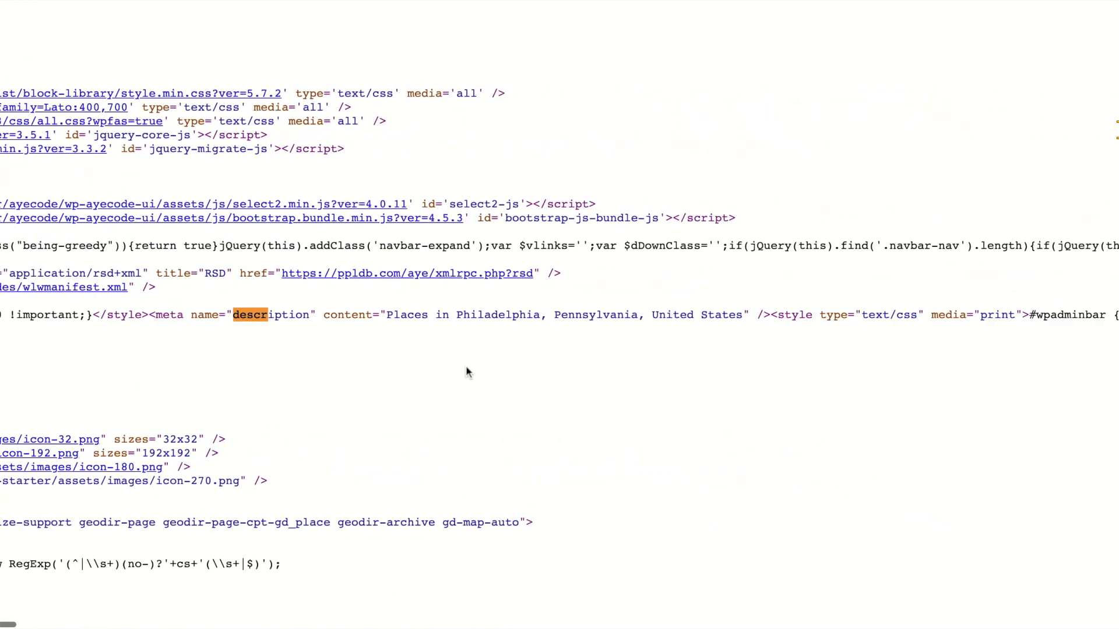
mouse_move(151, 312)
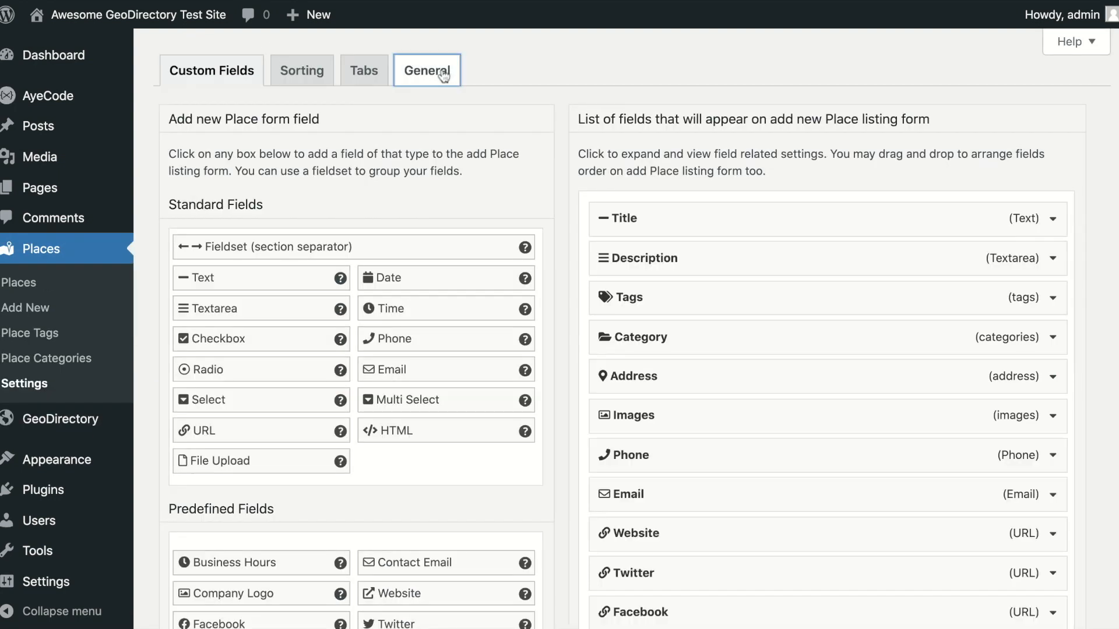
Review the Places General settings and location page patterns, then switch to the Locations settings.
left_click(426, 70)
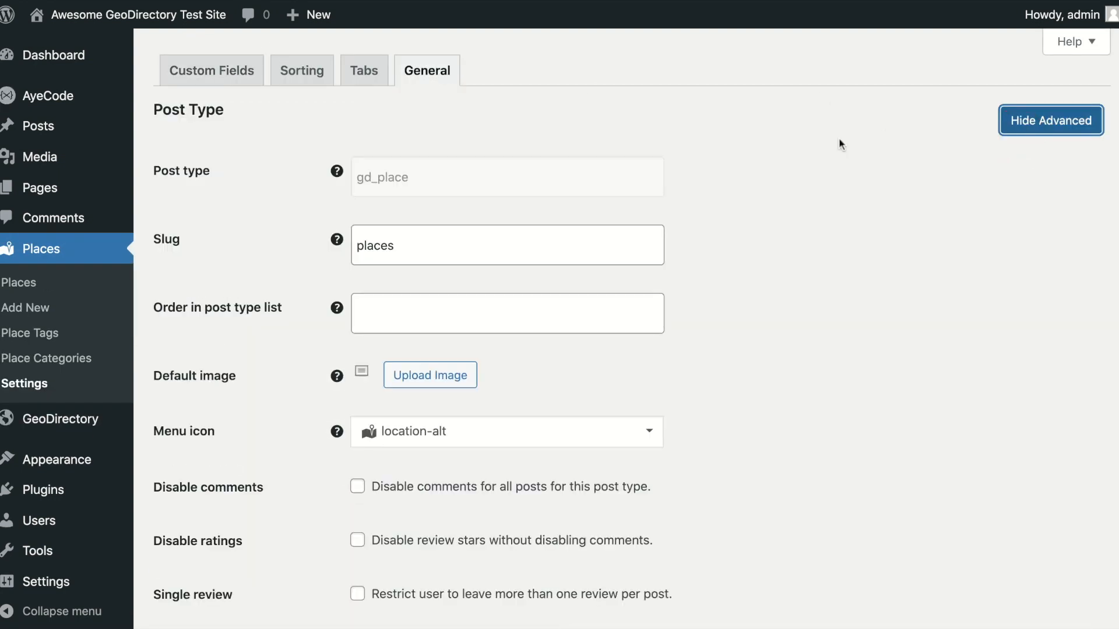
scroll("down", 3)
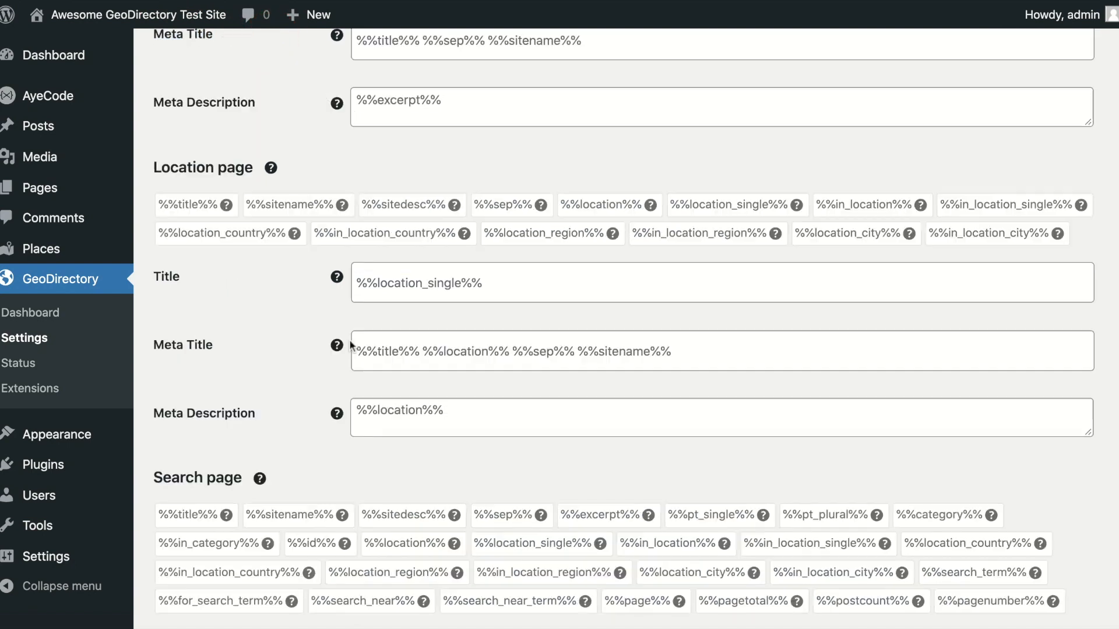
left_click(558, 70)
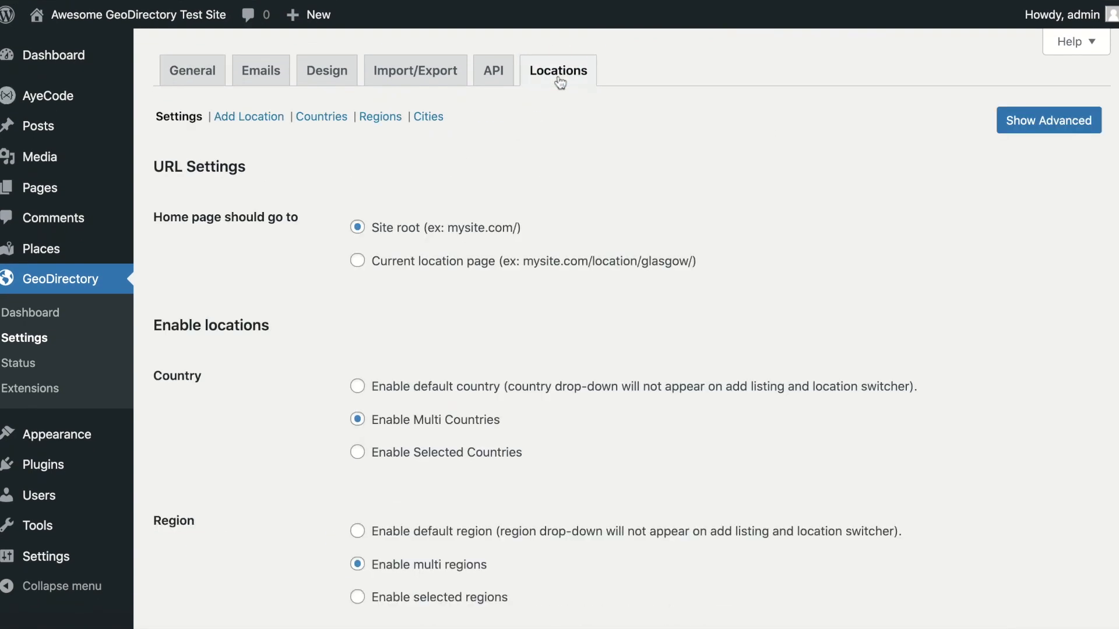
Edit the Philadelphia city location and reveal its empty Meta Title and Meta Description fields.
left_click(428, 117)
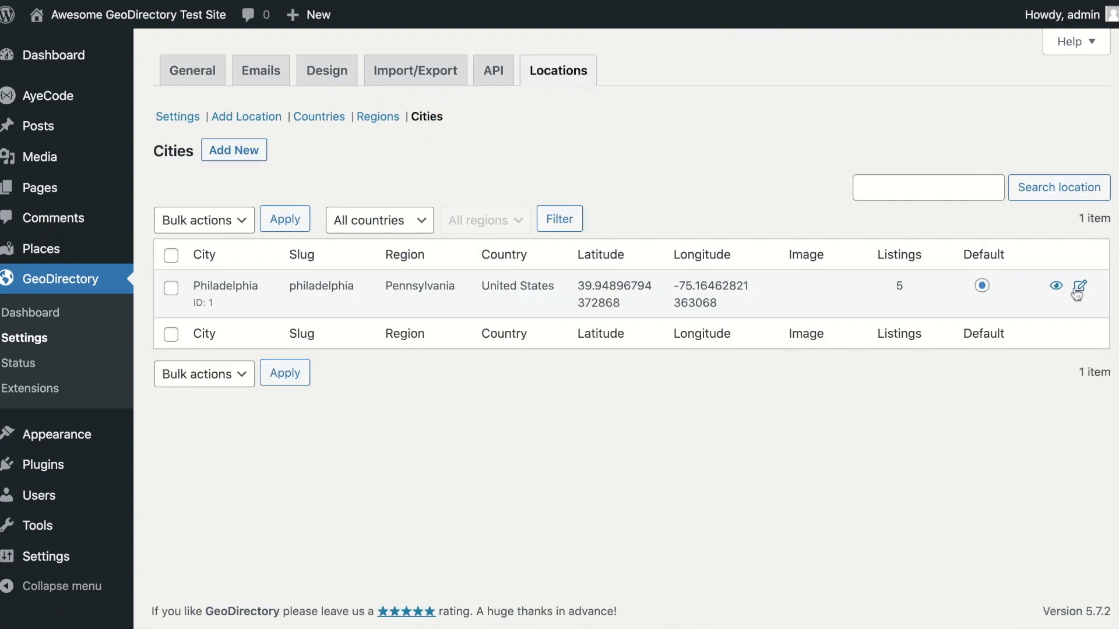
left_click(1079, 286)
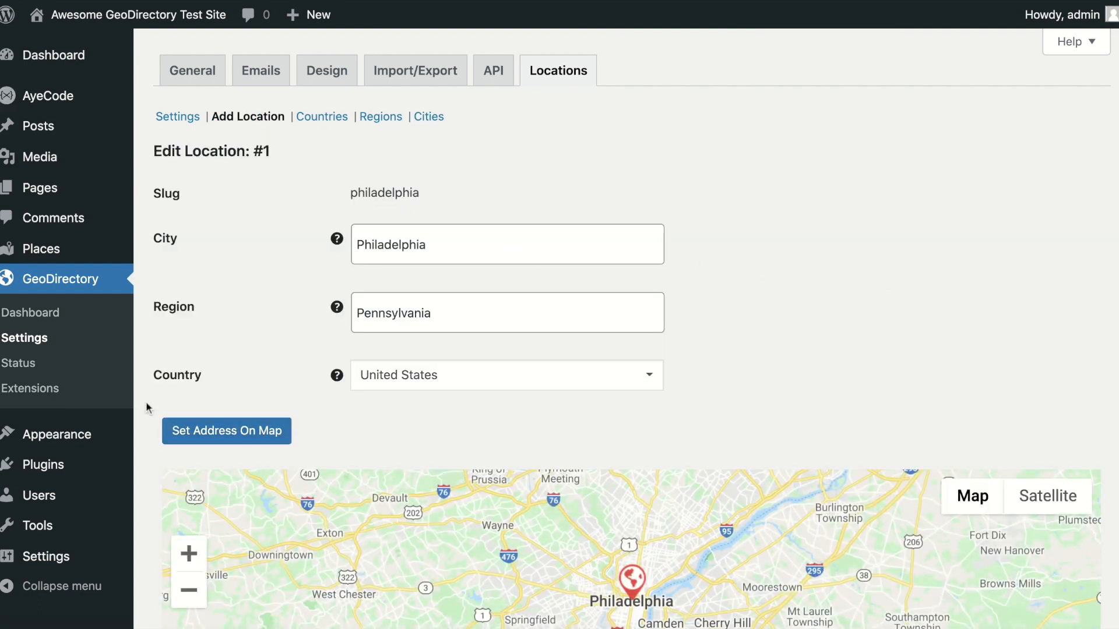
scroll("down", 3)
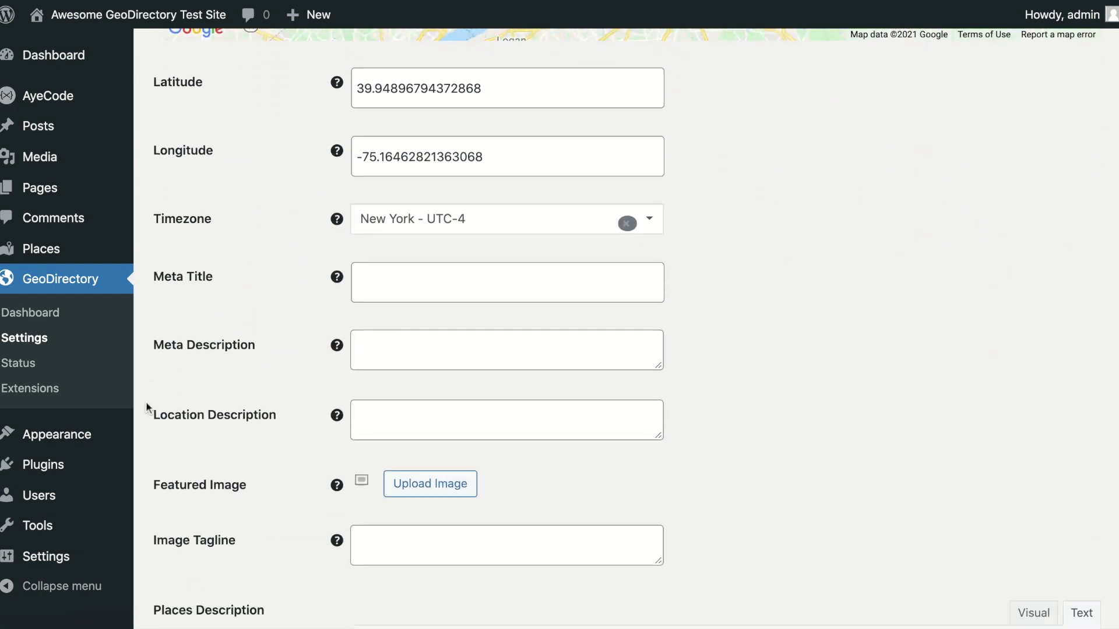